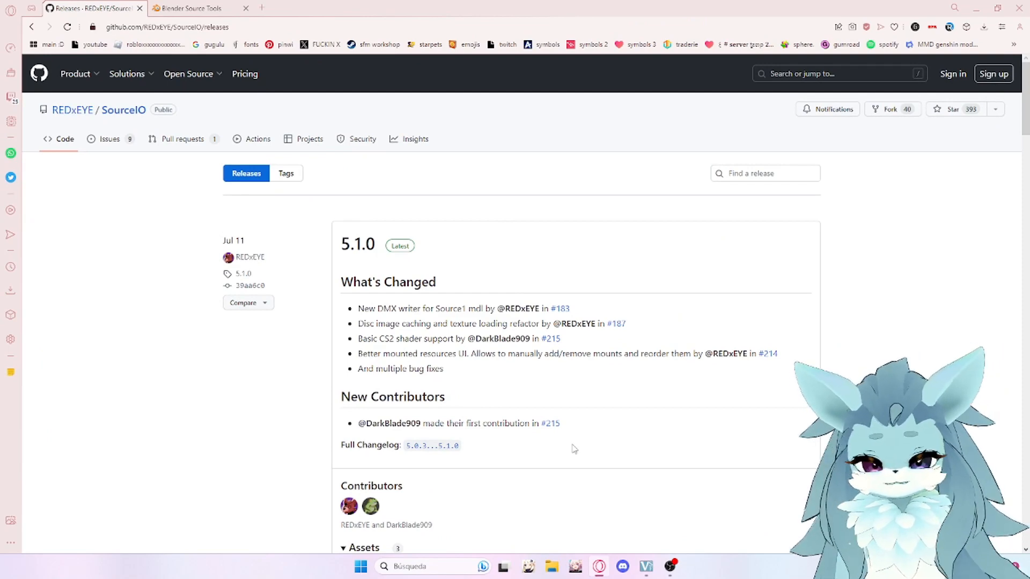
Download SourceIO.zip from the 5.1.0 release's Assets section
scroll("down", 3)
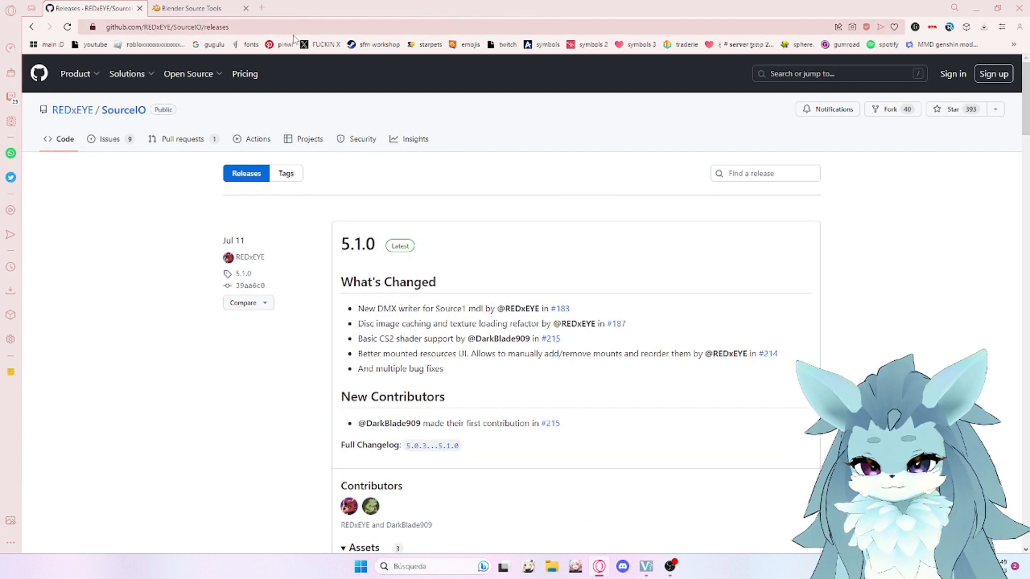
scroll("down", 3)
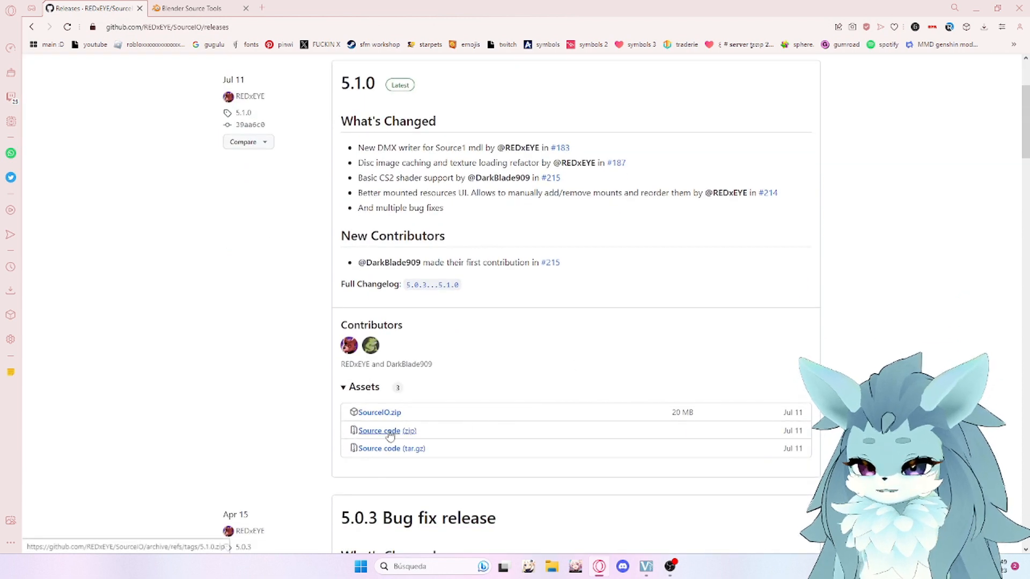
mouse_move(389, 420)
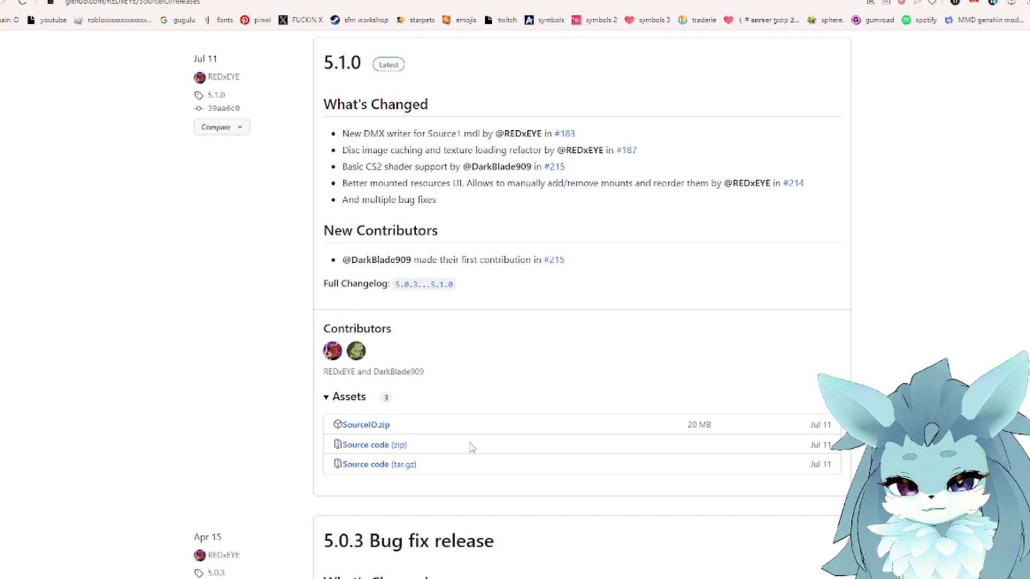
mouse_move(381, 430)
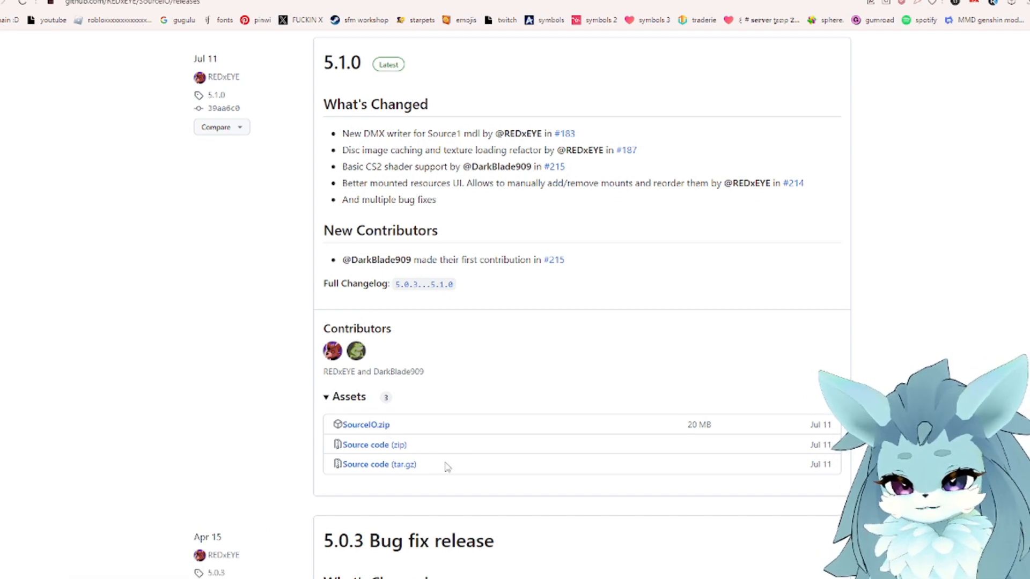
mouse_move(387, 529)
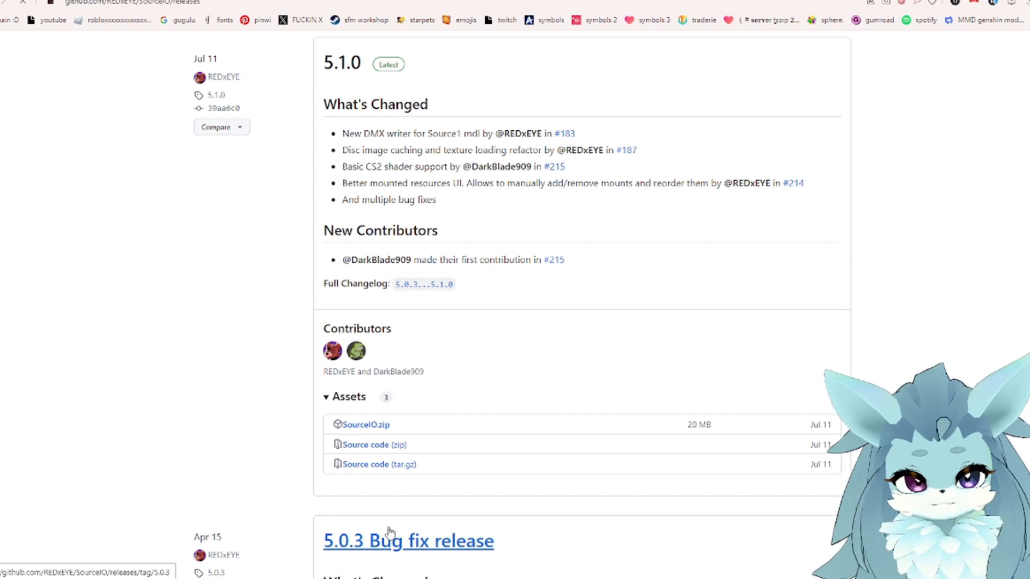
left_click(365, 425)
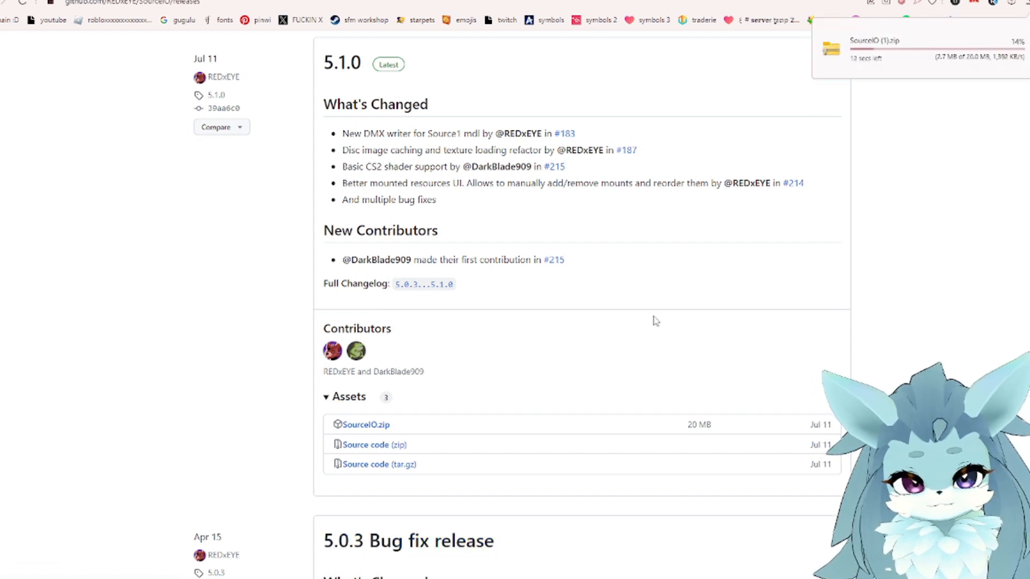
mouse_move(289, 390)
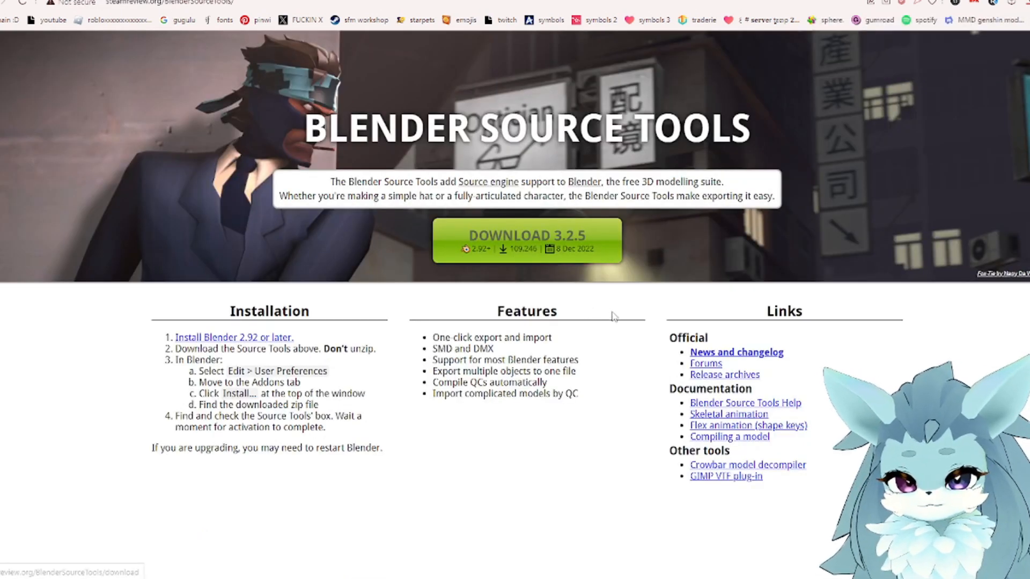
mouse_move(568, 249)
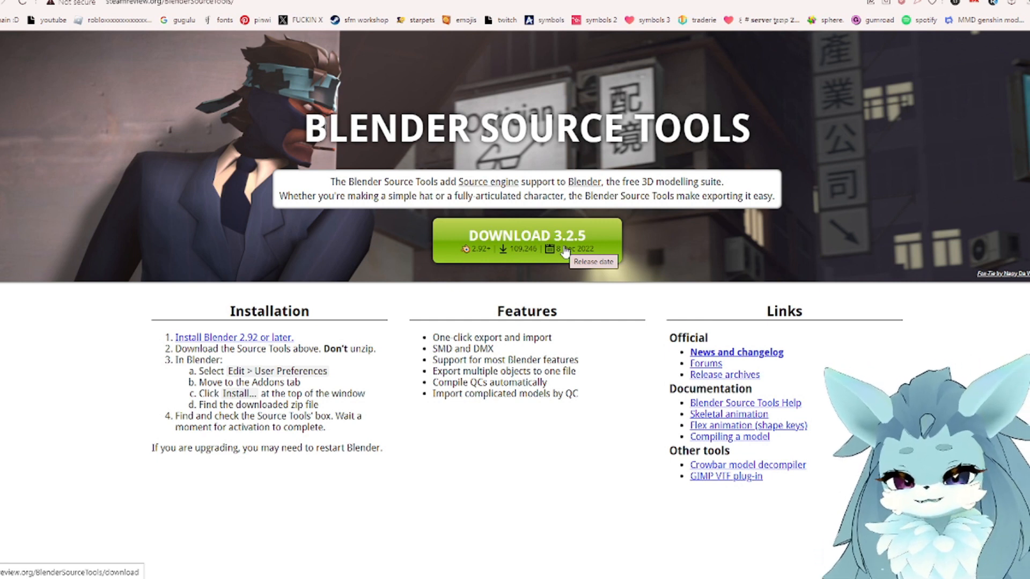
mouse_move(521, 243)
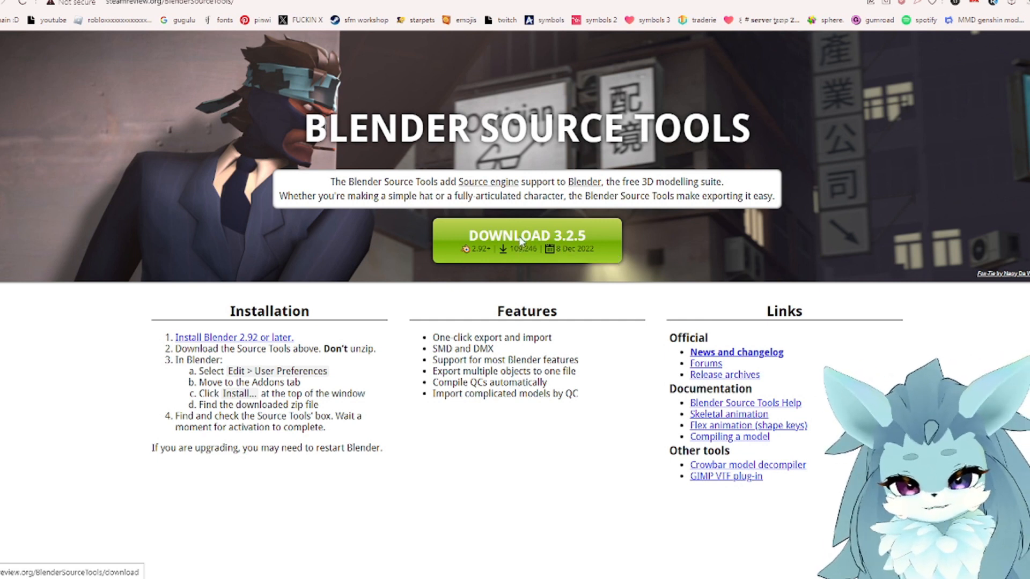
Download Blender Source Tools 3.2.5 from its website
left_click(525, 240)
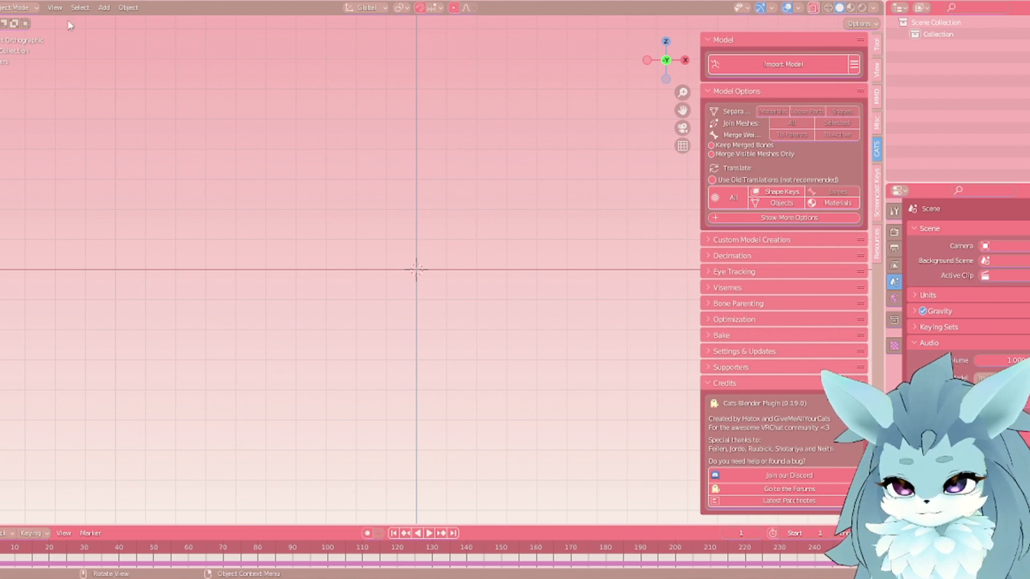
Search the Blender add-on preferences for 'source' to find the Source add-ons
left_click(22, 7)
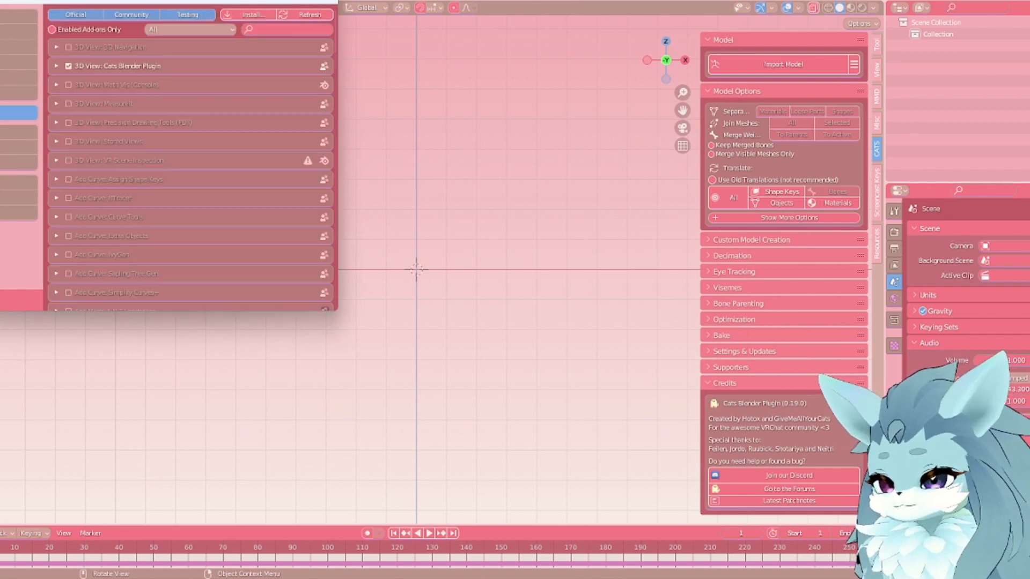
mouse_move(339, 207)
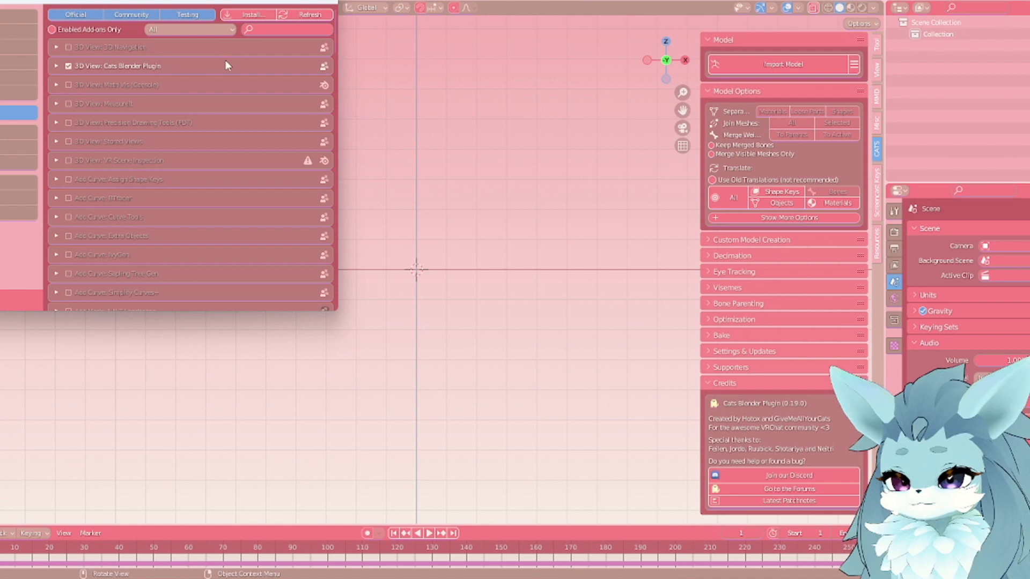
type("source")
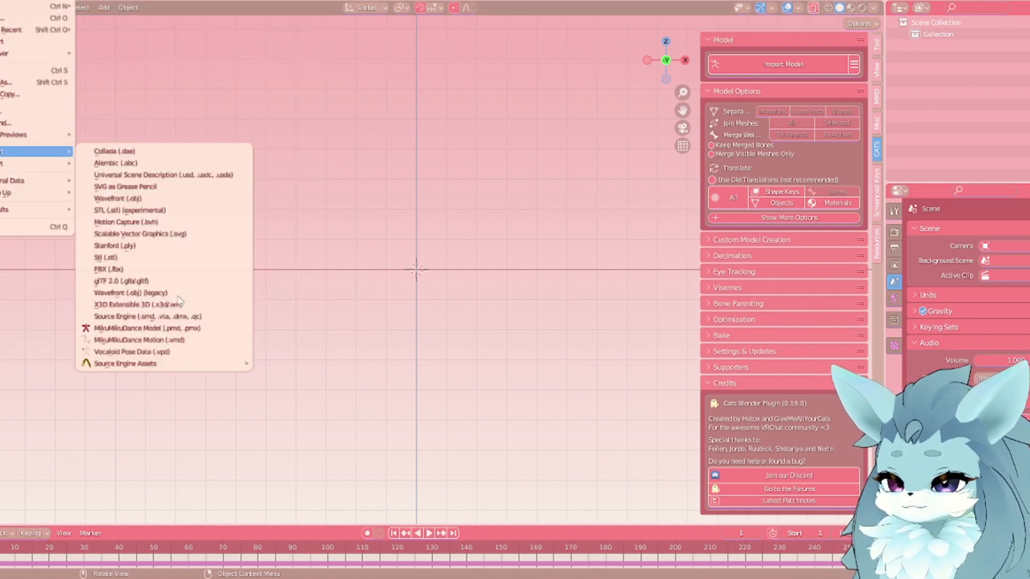
mouse_move(124, 364)
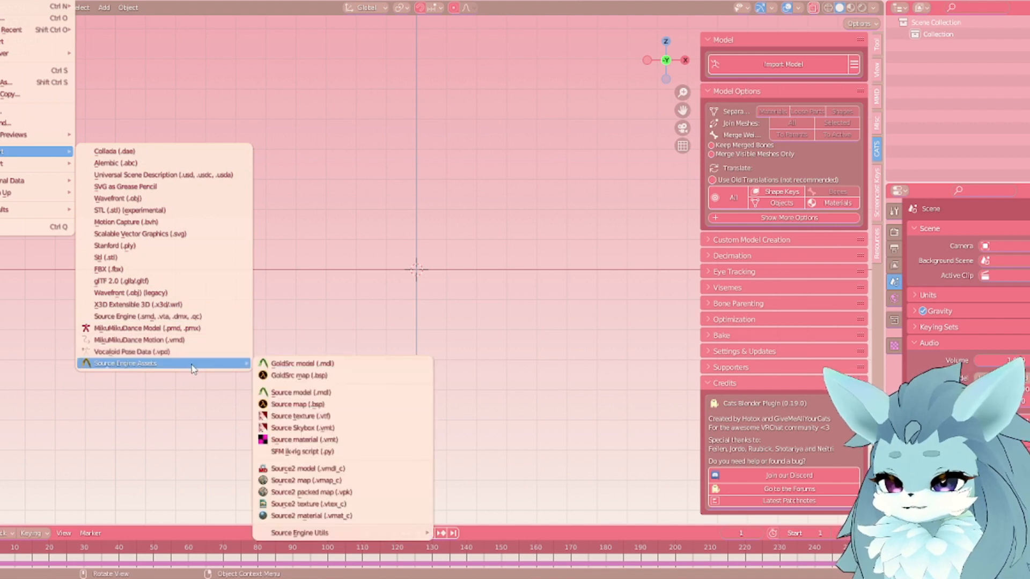
mouse_move(323, 363)
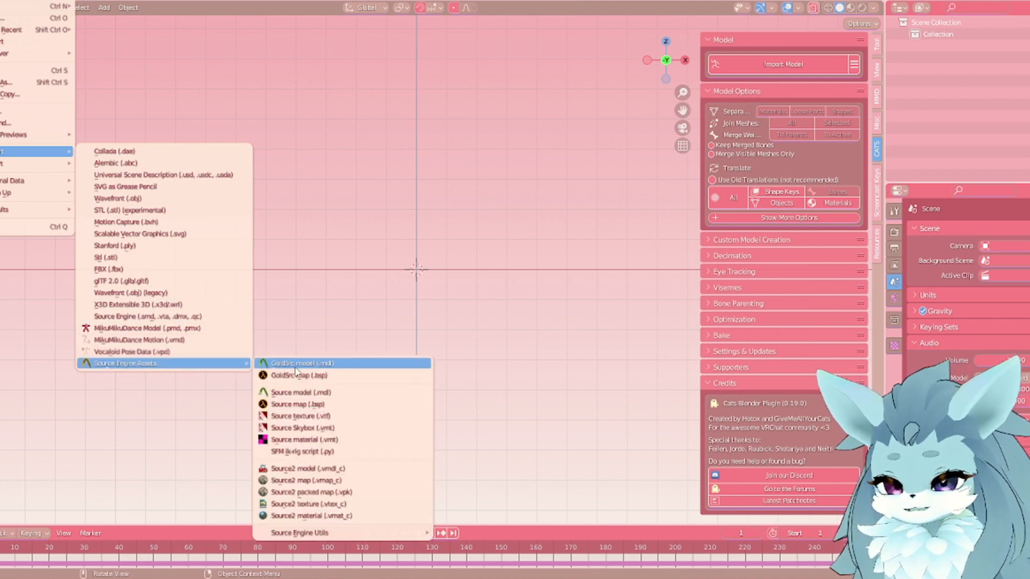
mouse_move(305, 440)
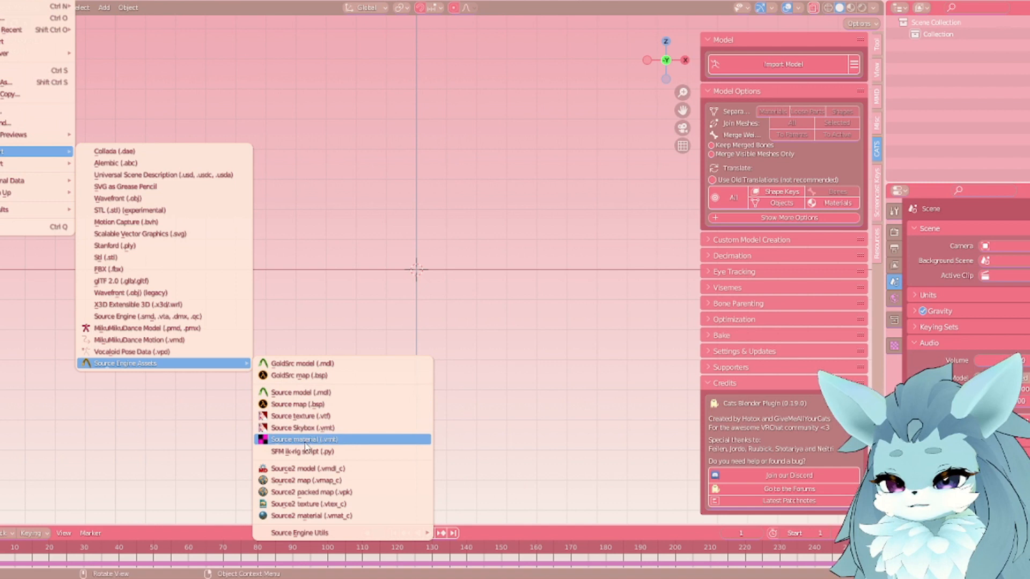
mouse_move(308, 427)
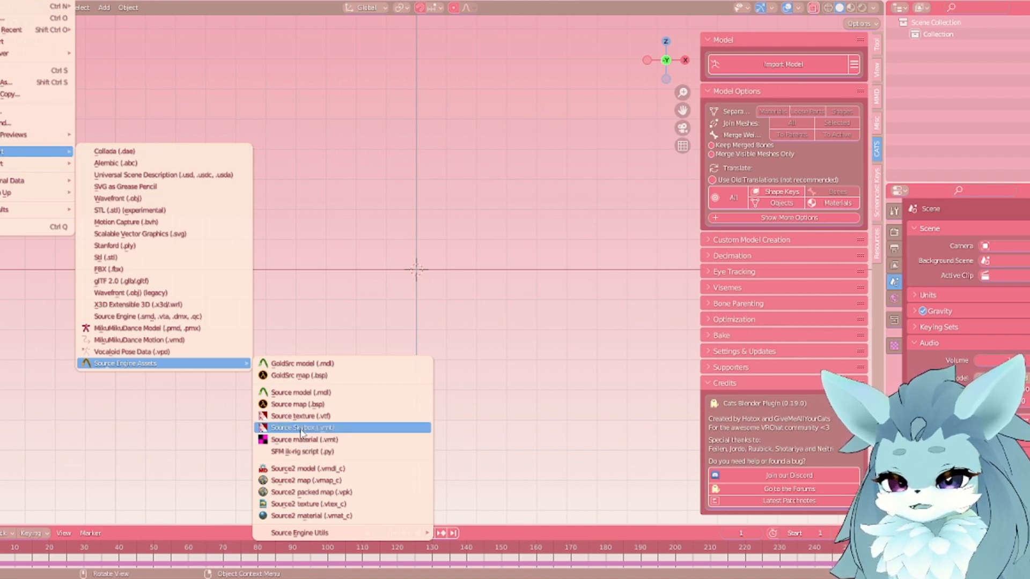
mouse_move(302, 428)
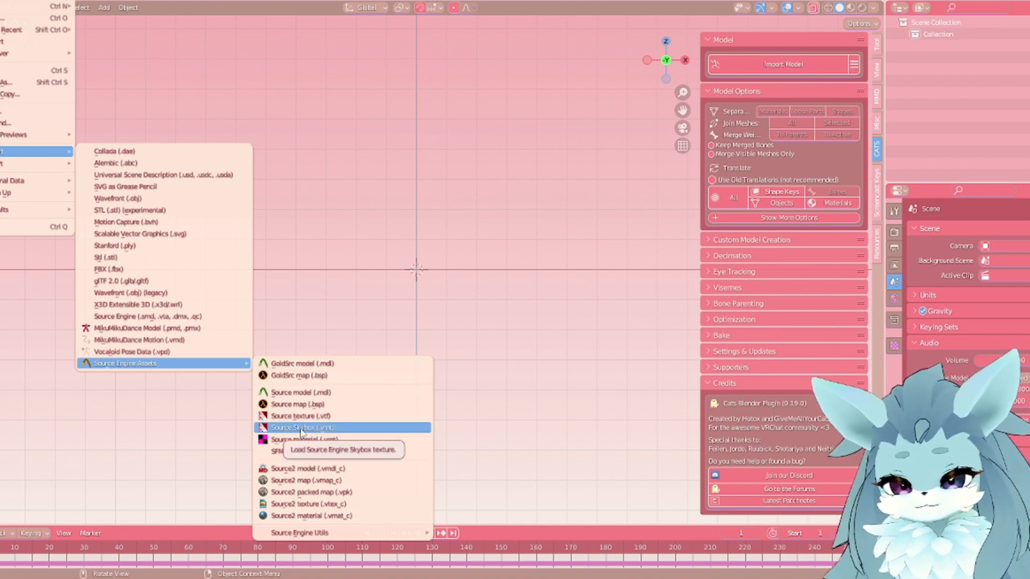
mouse_move(308, 404)
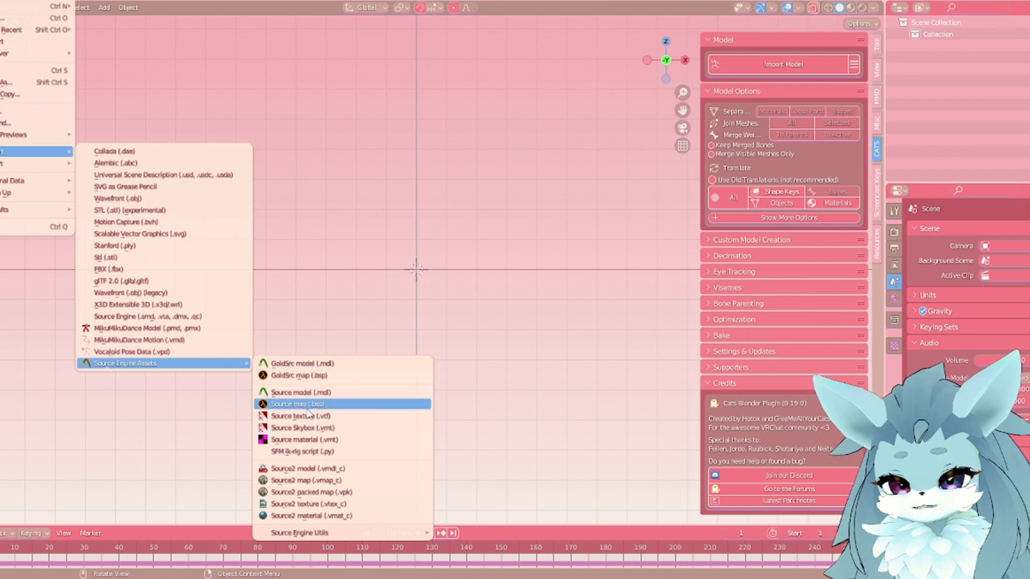
mouse_move(315, 392)
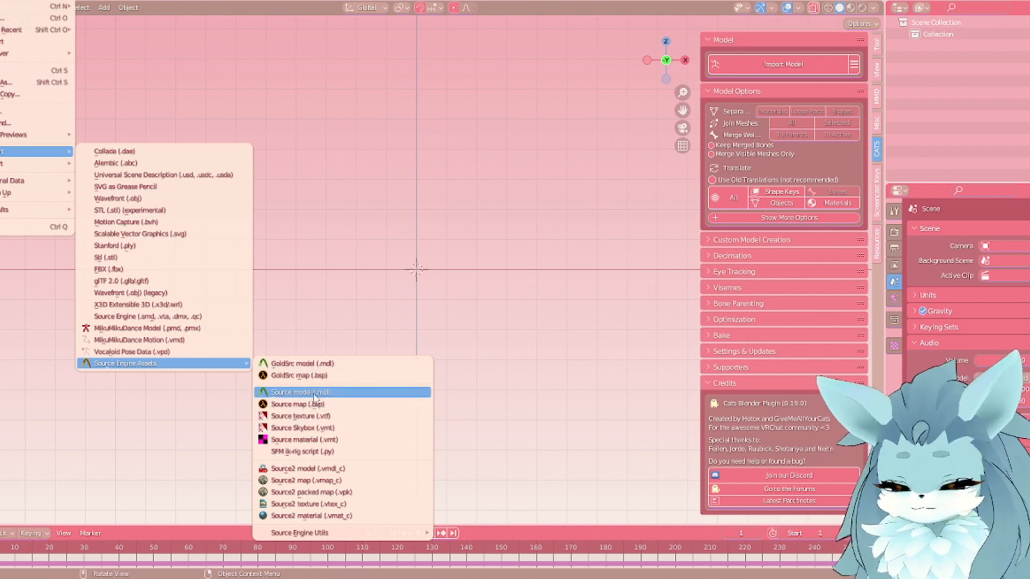
Choose Source model (.mdl) under File > Import > Source Engine Assets
left_click(305, 392)
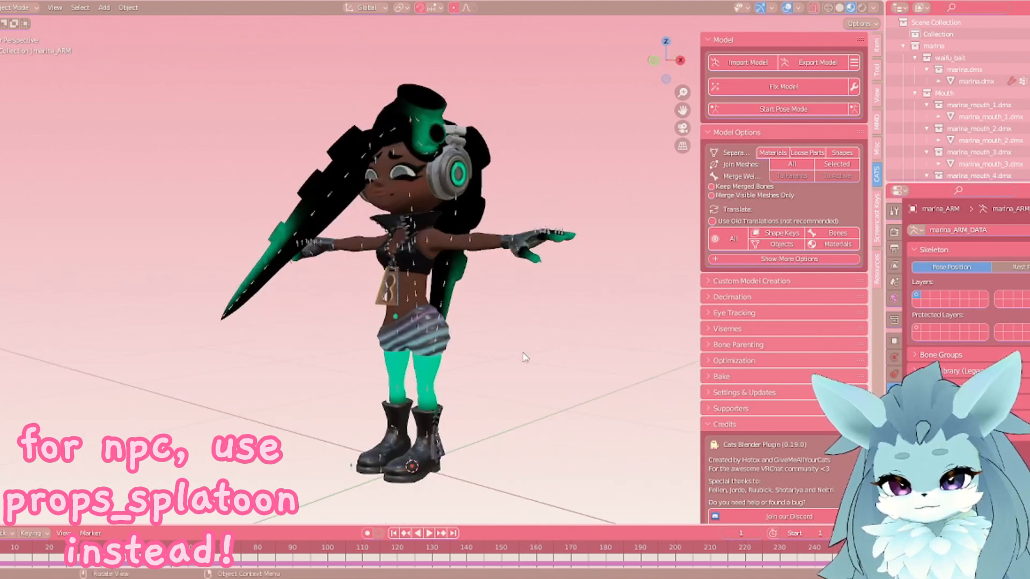
mouse_move(501, 364)
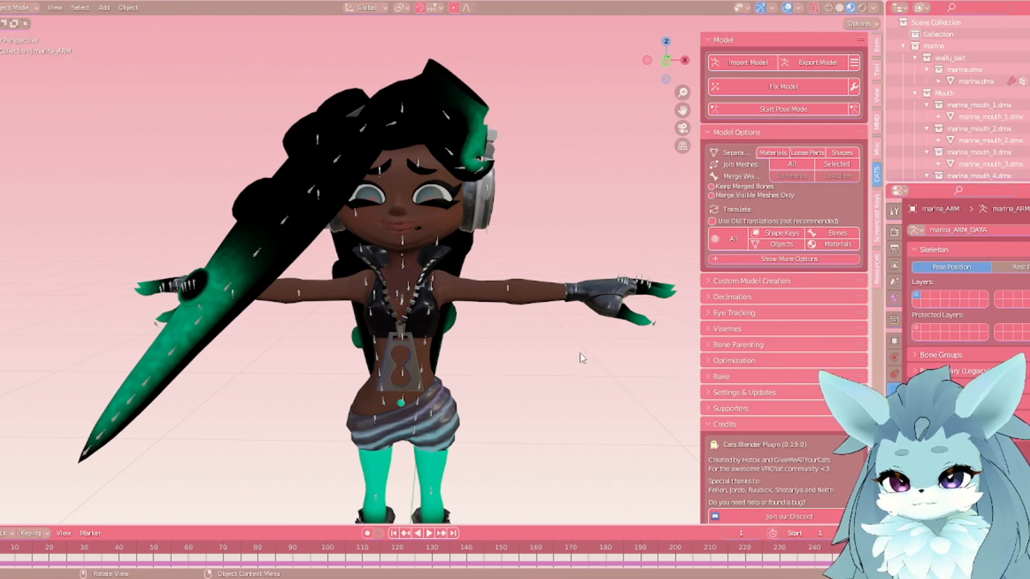
Orbit the viewport around the imported Marina model to inspect it
left_click_drag(581, 357, 607, 456)
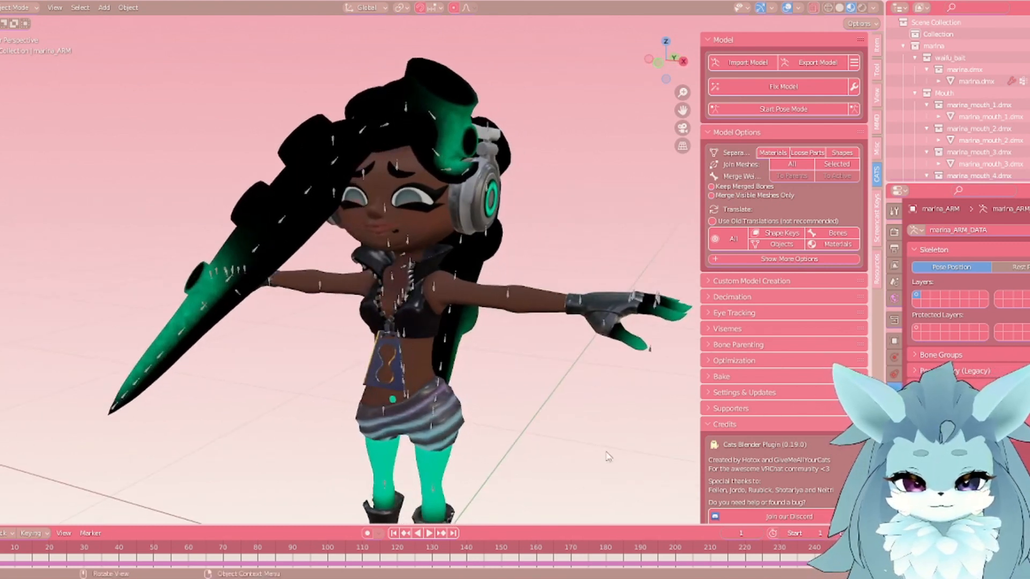